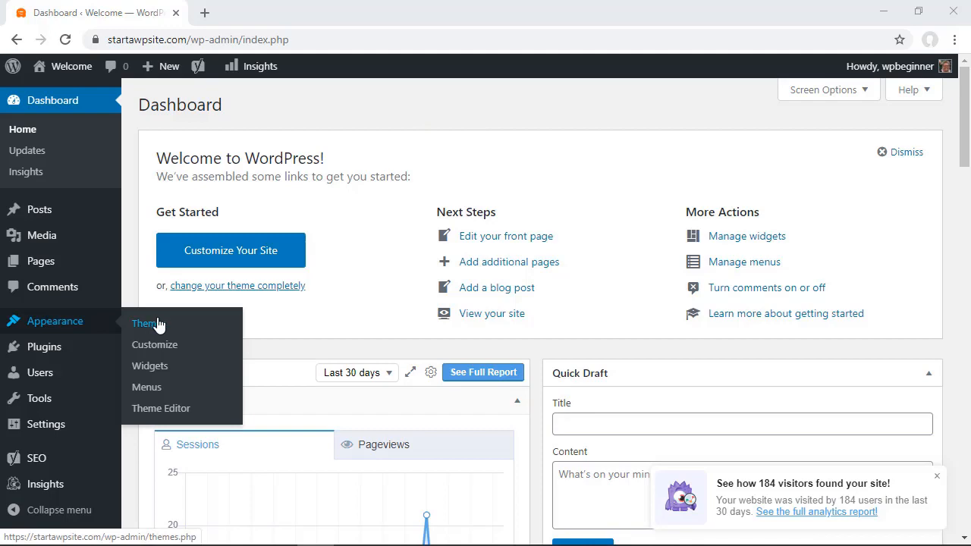
- Show the installed themes list from Appearance, with Twenty Nineteen active beside Astra and Twenty Twenty
left_click(146, 323)
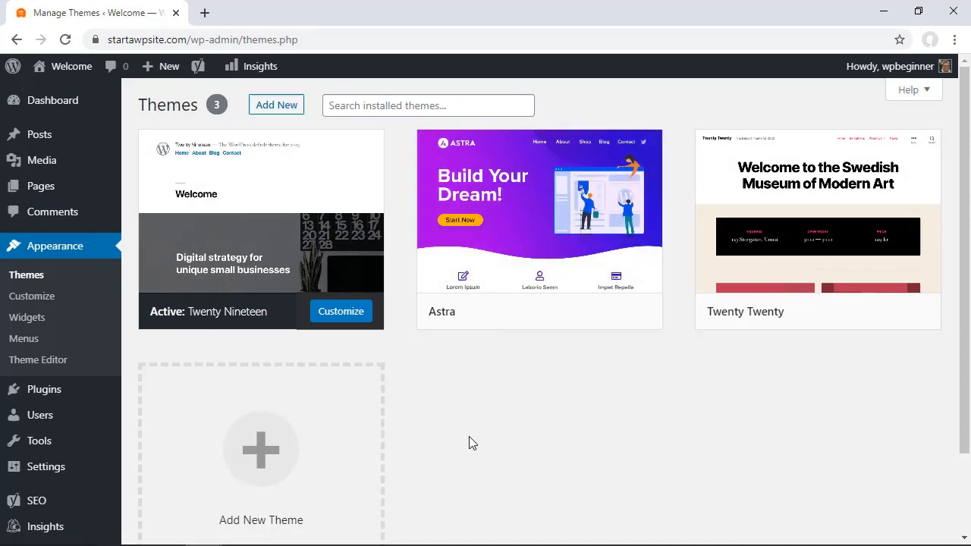
mouse_move(260, 228)
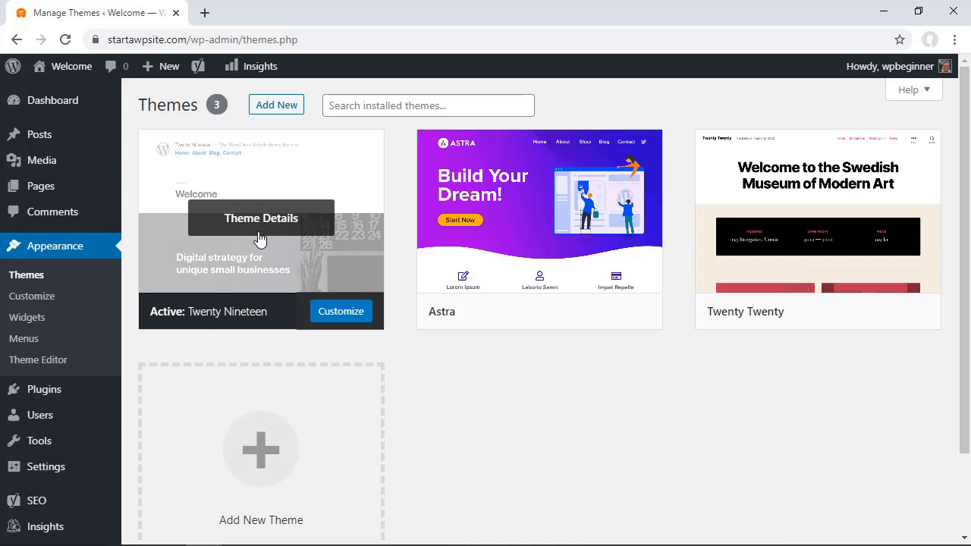
mouse_move(654, 218)
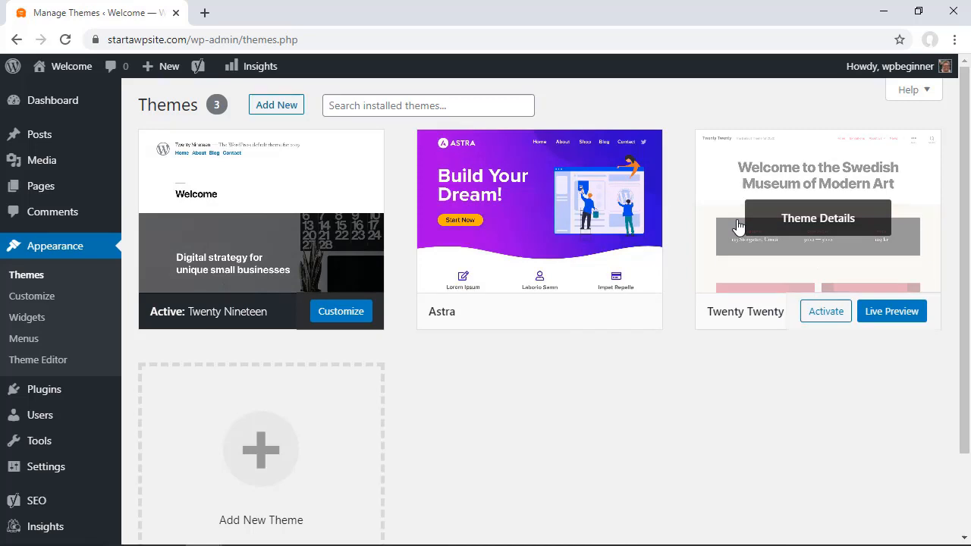
mouse_move(612, 411)
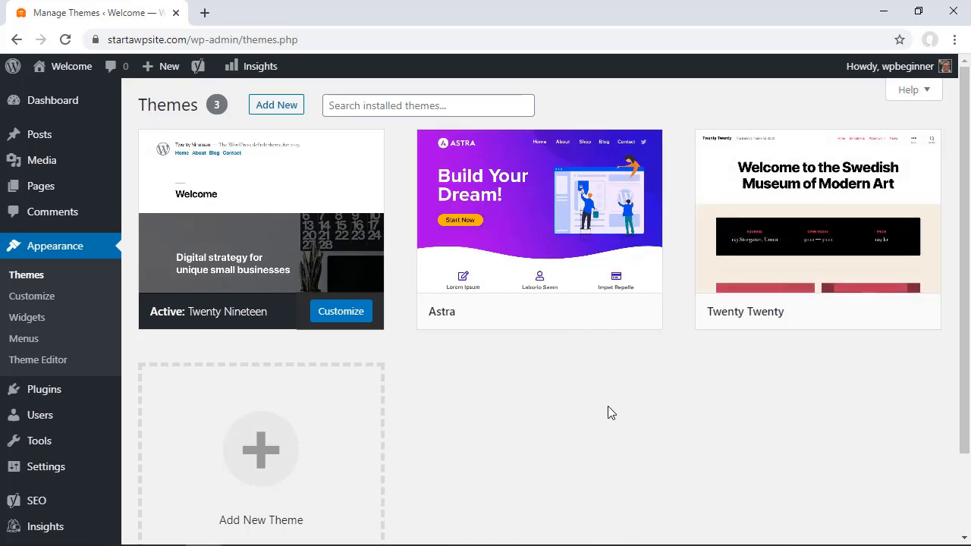
scroll("down", 3)
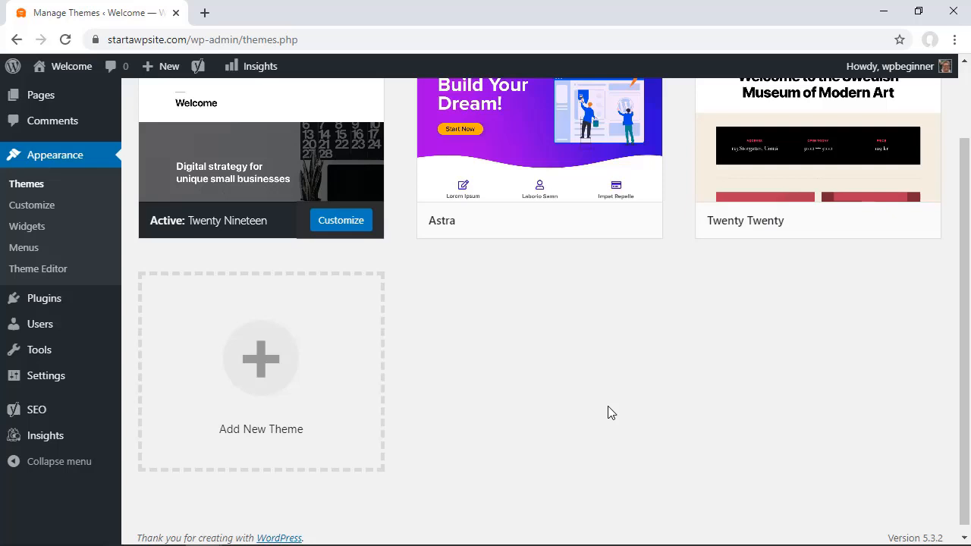
scroll("up", 3)
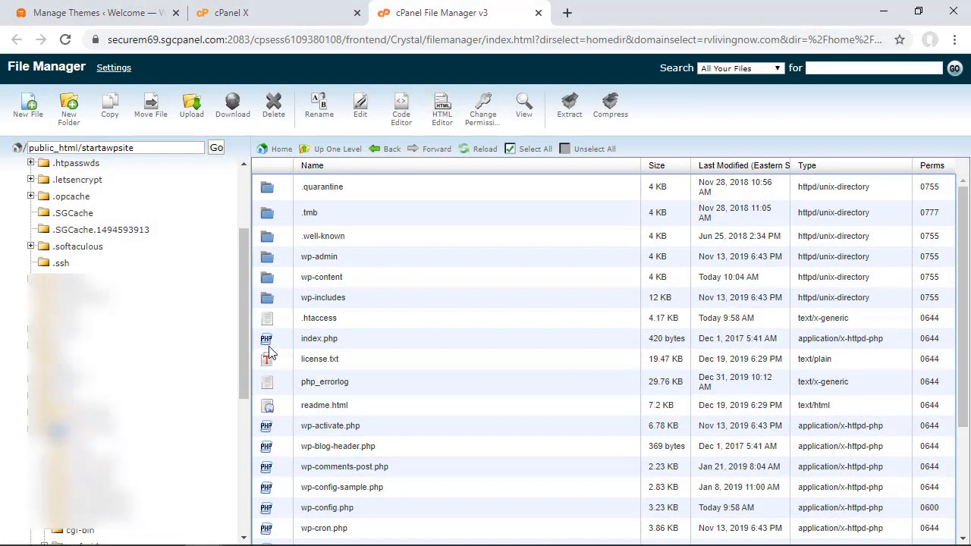
- Enter wp-content/themes, compare it with the WordPress themes page, and select the astra folder
scroll("down", 3)
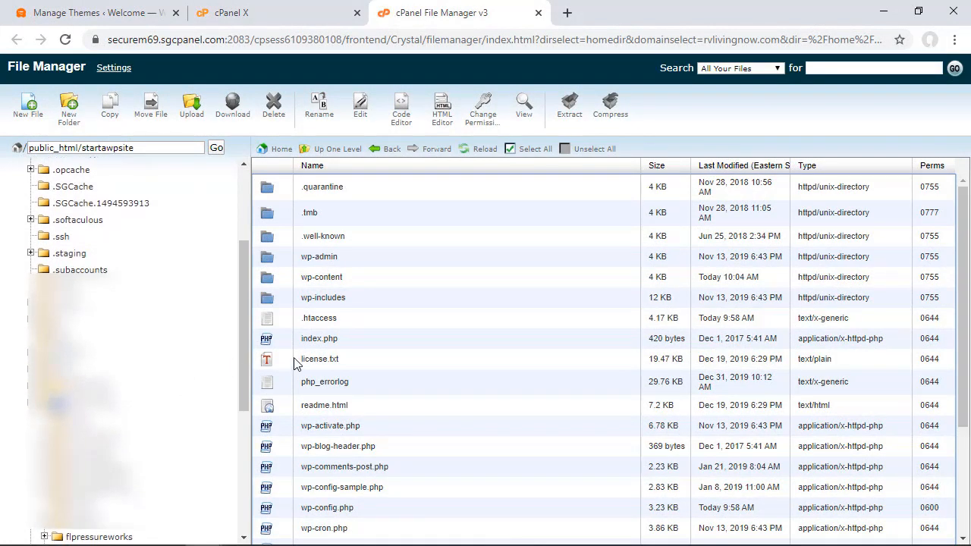
mouse_move(342, 349)
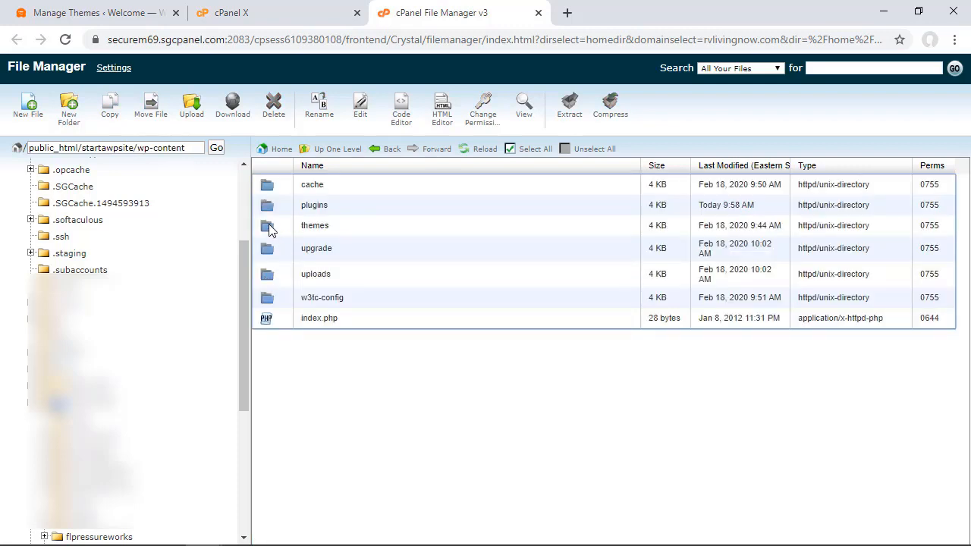
double_click(315, 225)
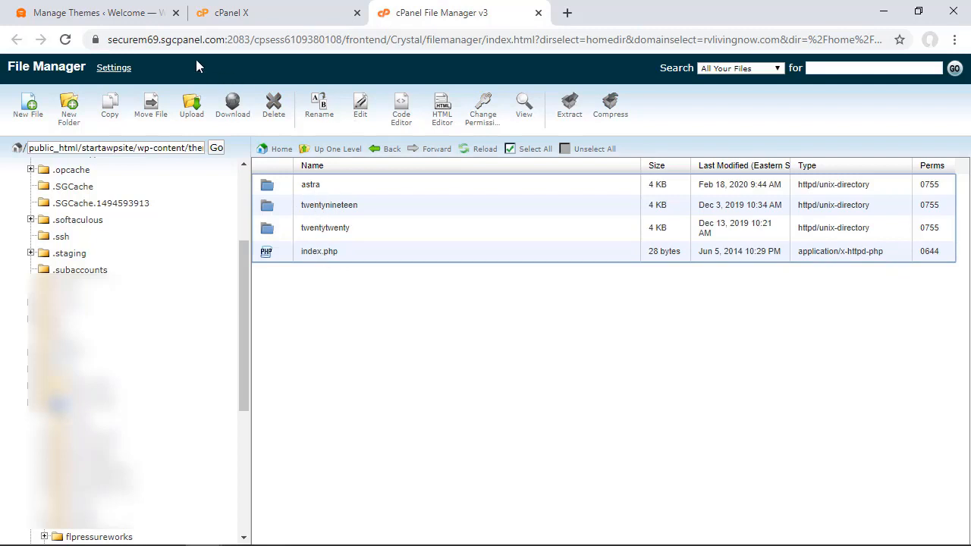
left_click(91, 13)
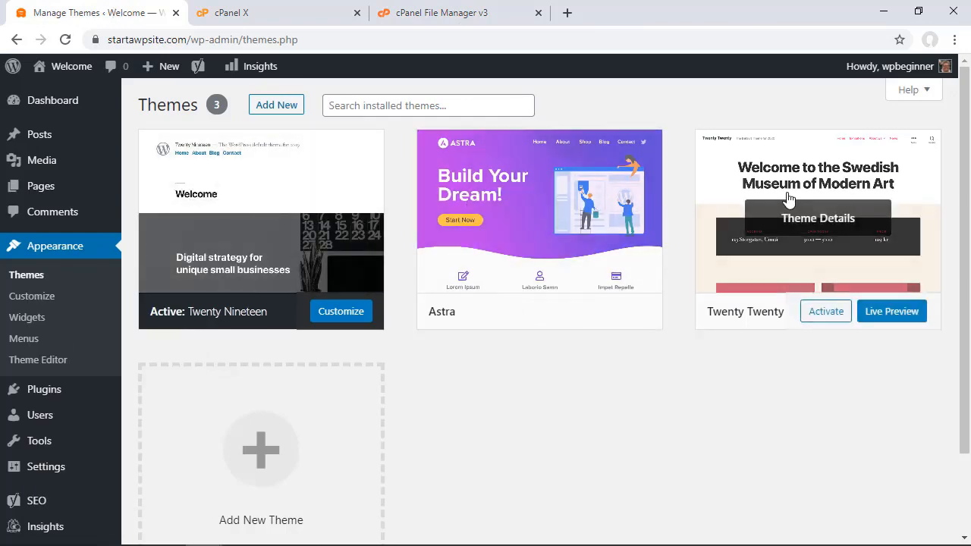
left_click(440, 13)
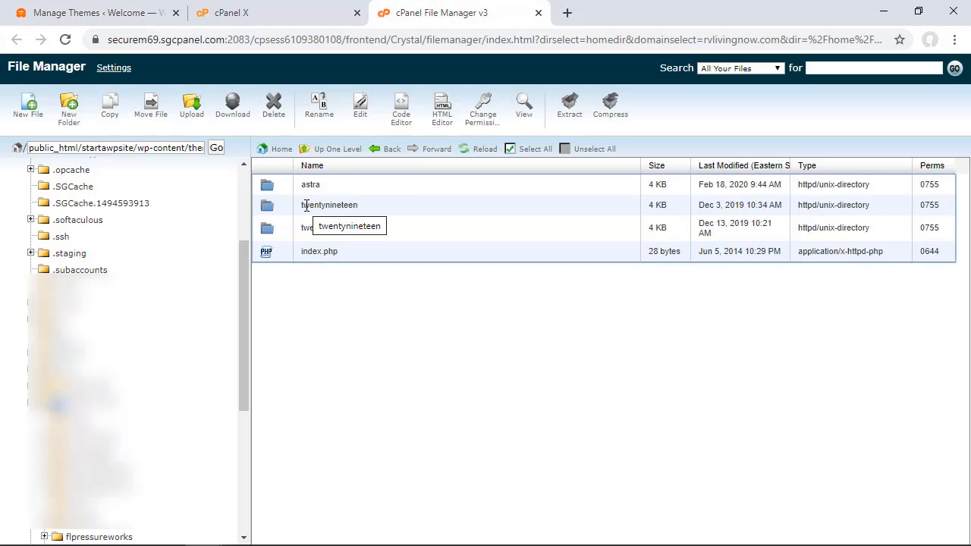
left_click(310, 184)
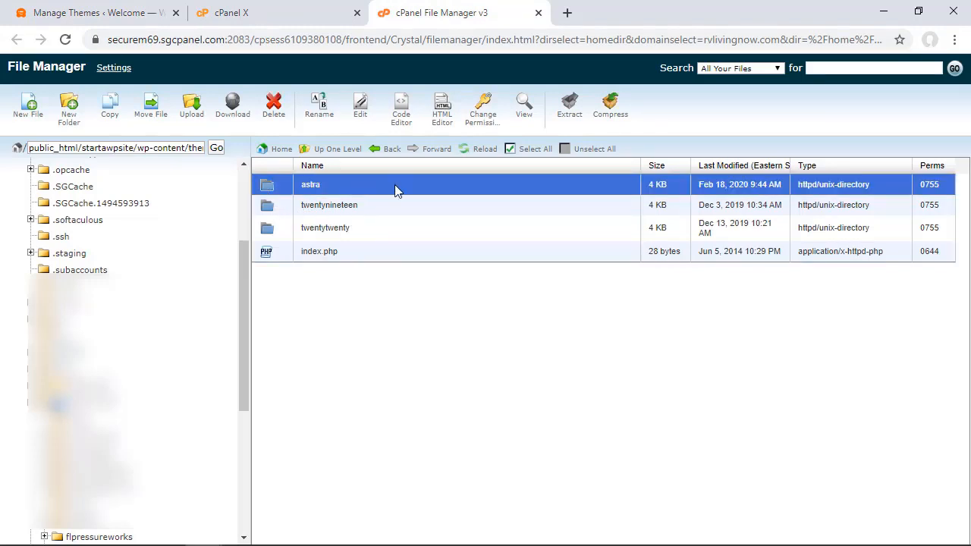
- Compress the astra folder into a Zip Archive astra.zip and return to the WordPress themes page
right_click(310, 184)
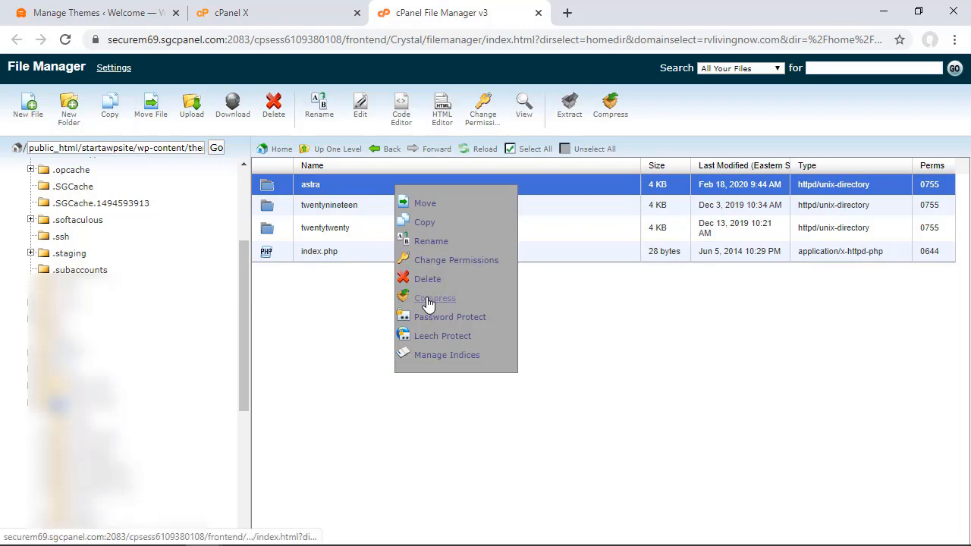
left_click(435, 297)
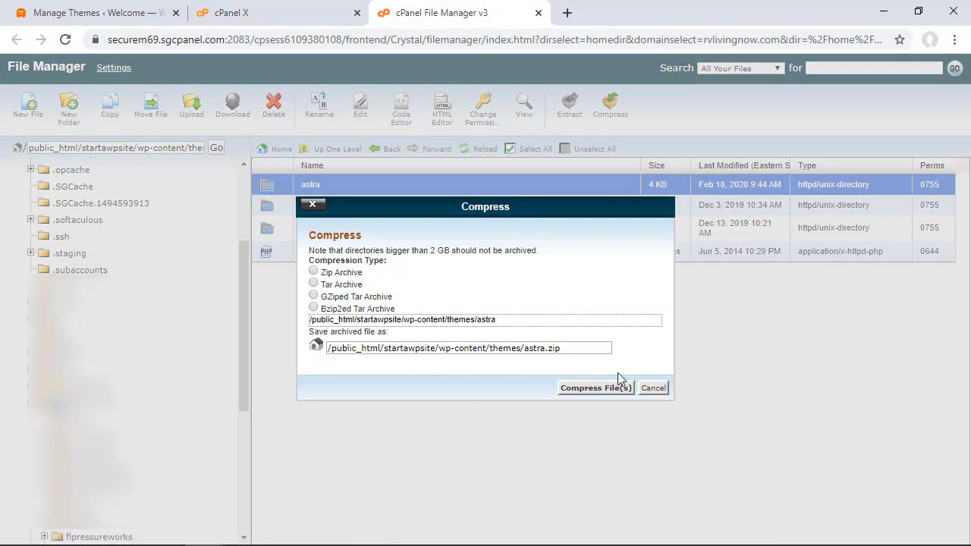
left_click(596, 387)
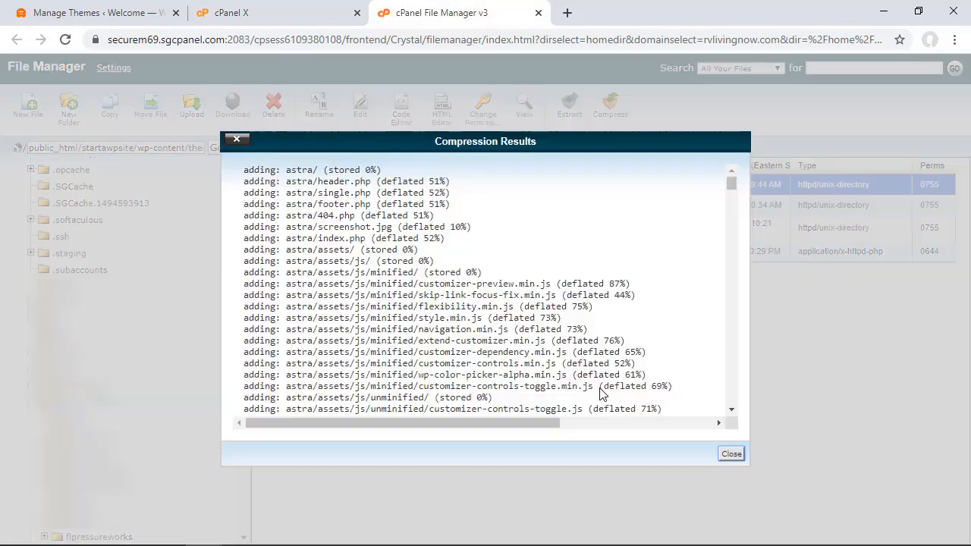
left_click(729, 453)
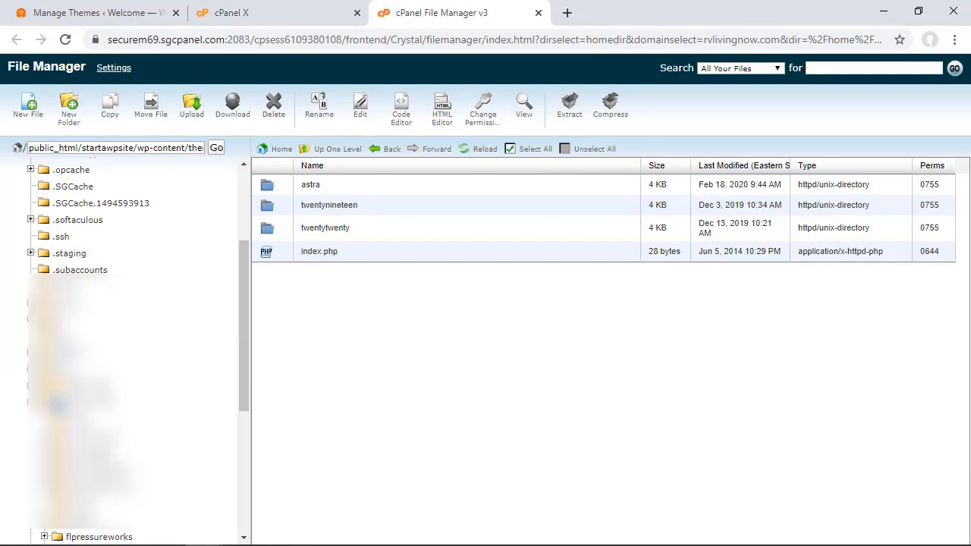
left_click(91, 13)
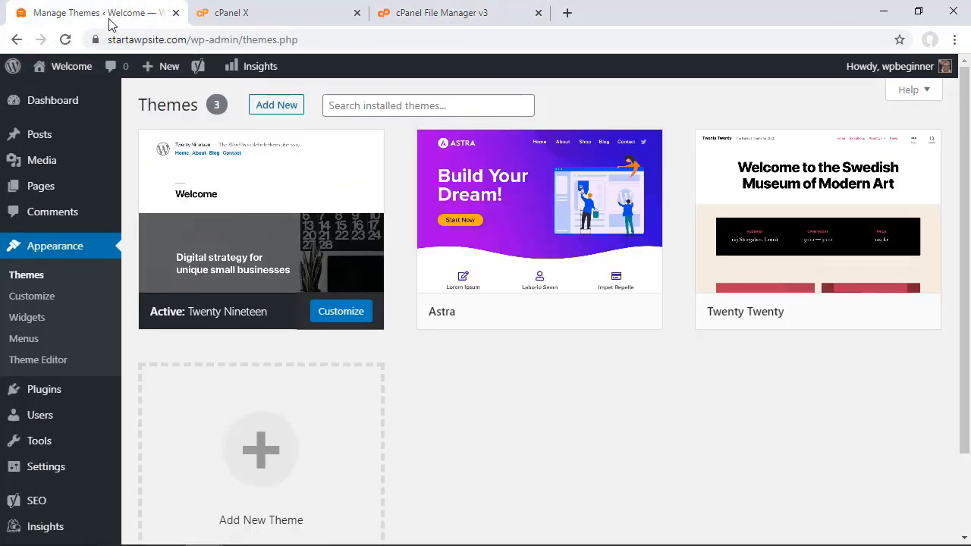
mouse_move(15, 261)
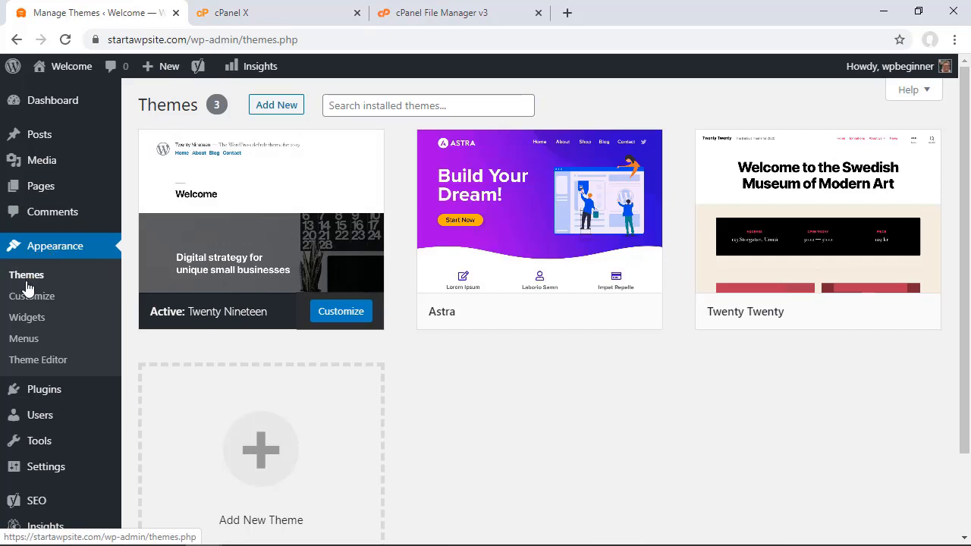
mouse_move(569, 232)
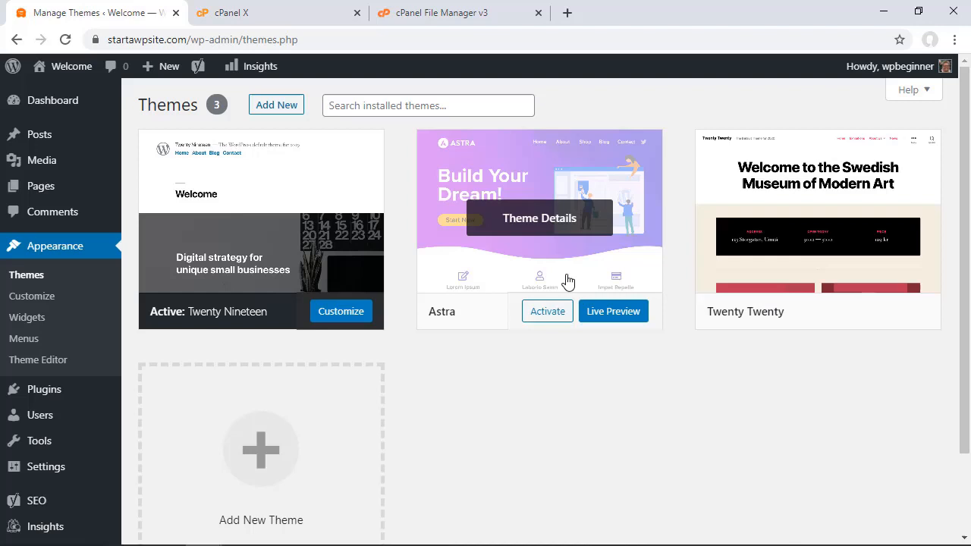
- Delete Astra from its Theme Details, confirming with OK so Twenty Nineteen and Twenty Twenty remain
left_click(539, 218)
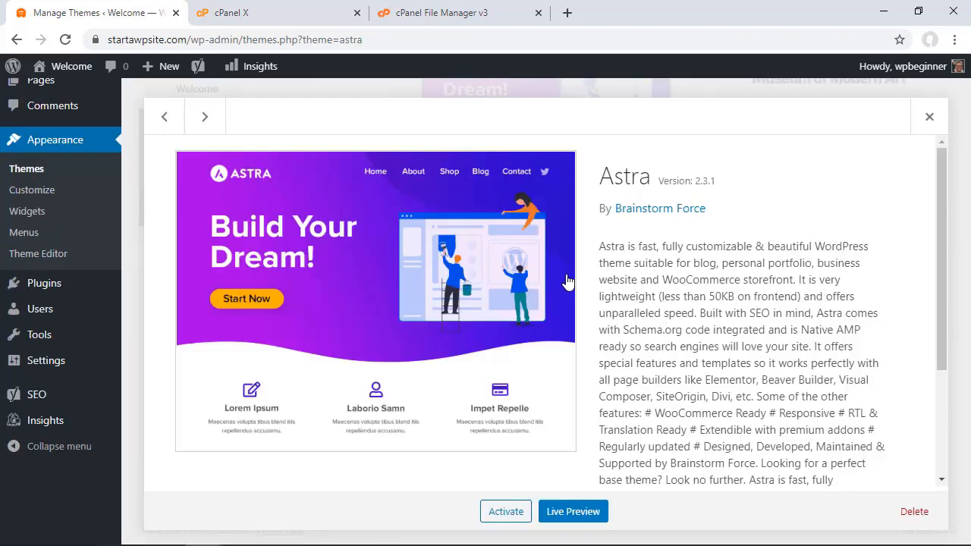
scroll("down", 3)
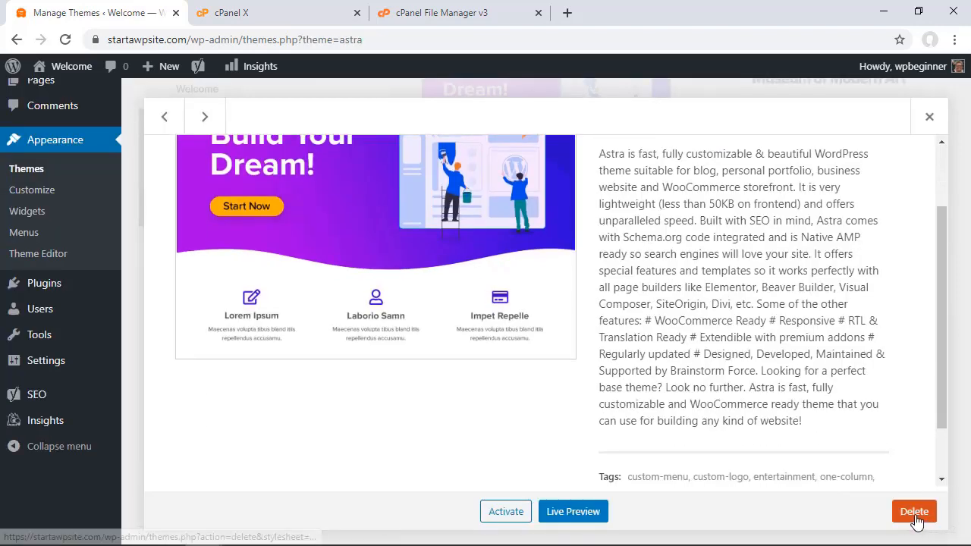
left_click(914, 510)
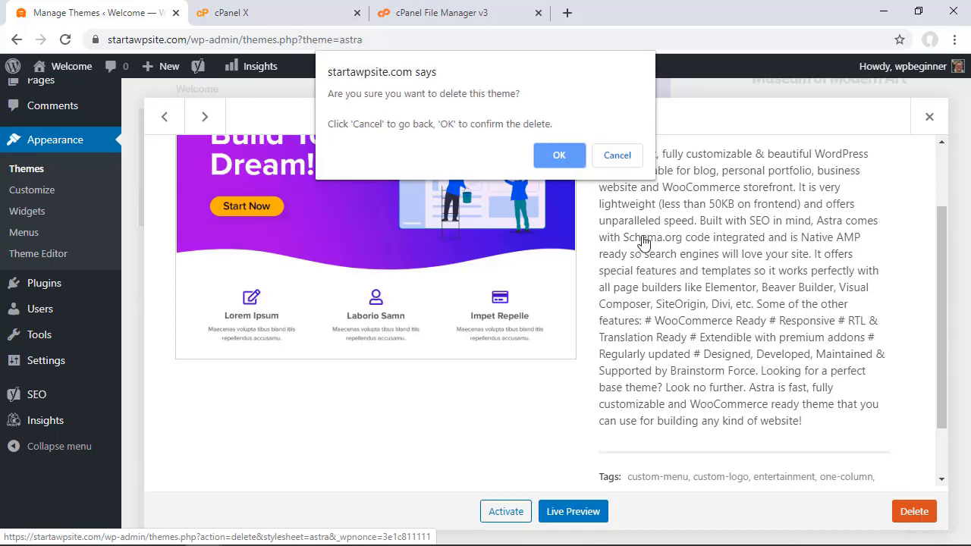
left_click(559, 154)
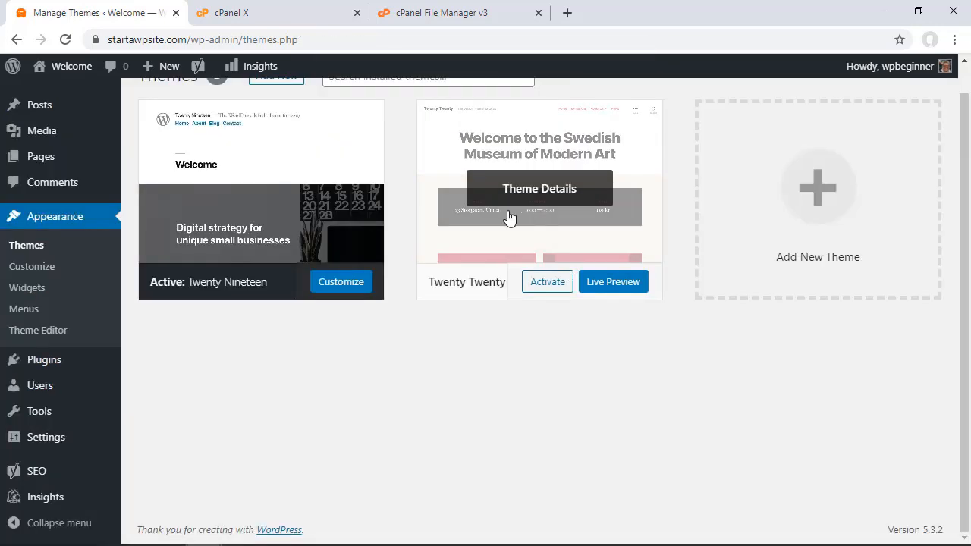
left_click(539, 188)
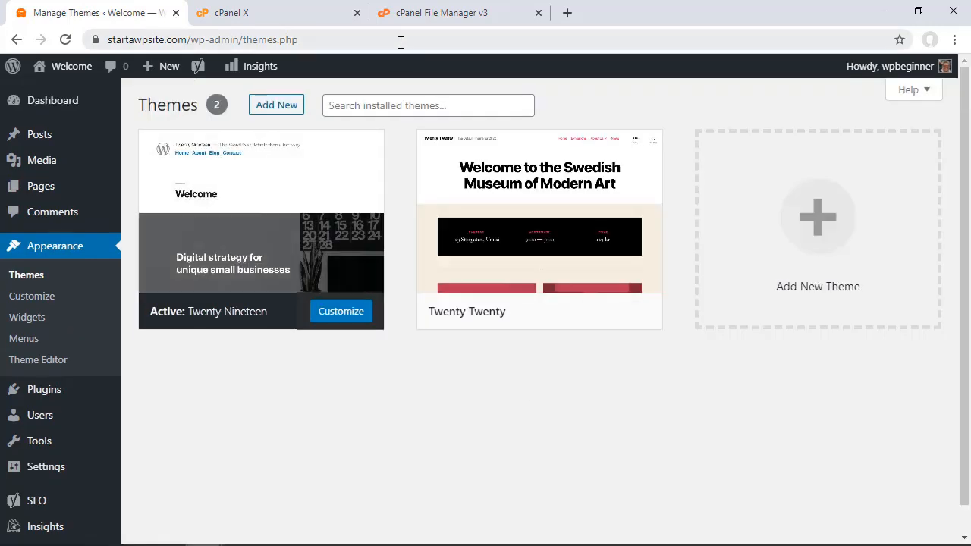
- Delete the twentytwenty folder in File Manager and return to the WordPress themes page
left_click(440, 13)
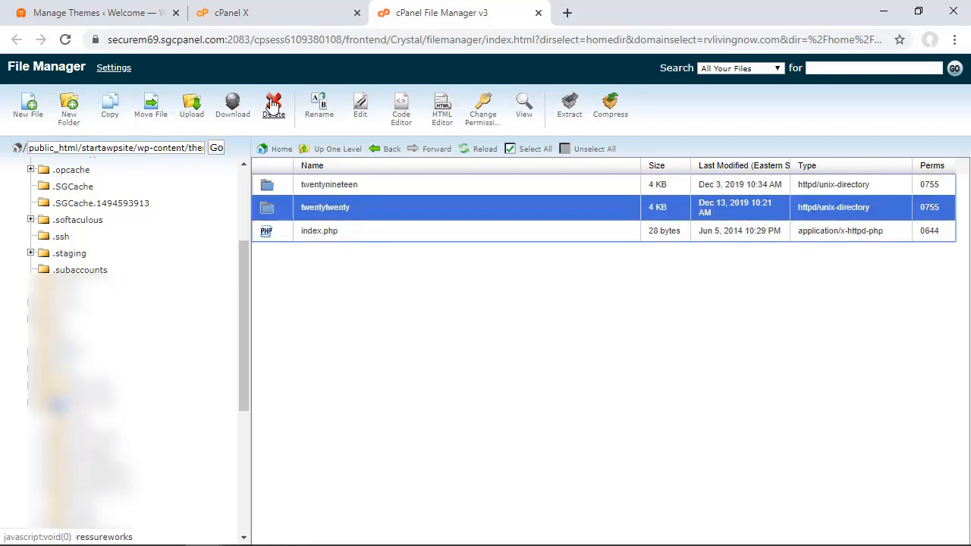
mouse_move(273, 107)
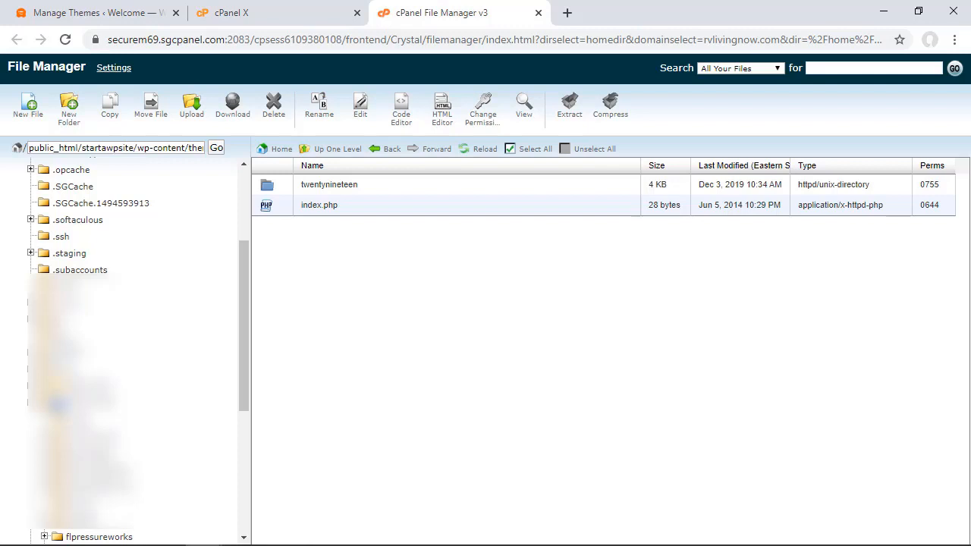
mouse_move(448, 187)
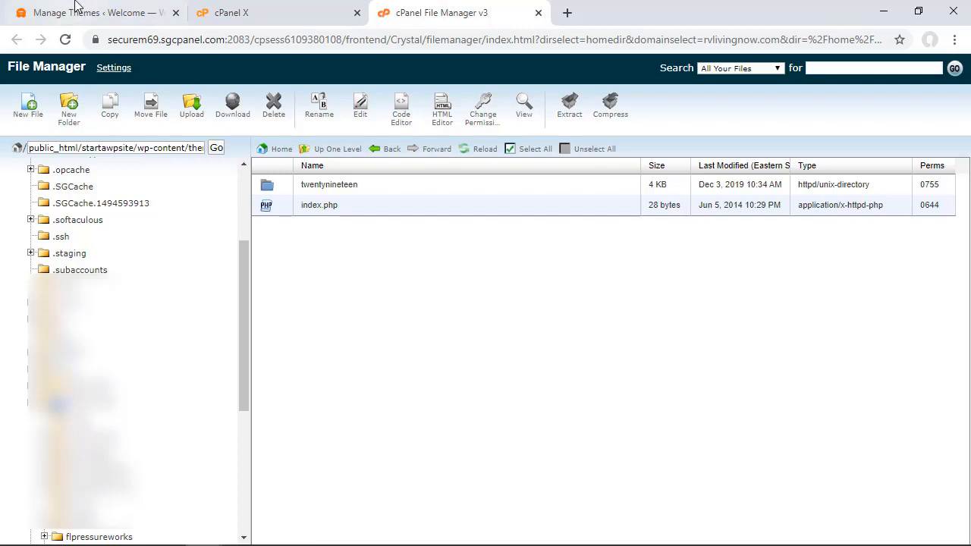
left_click(91, 13)
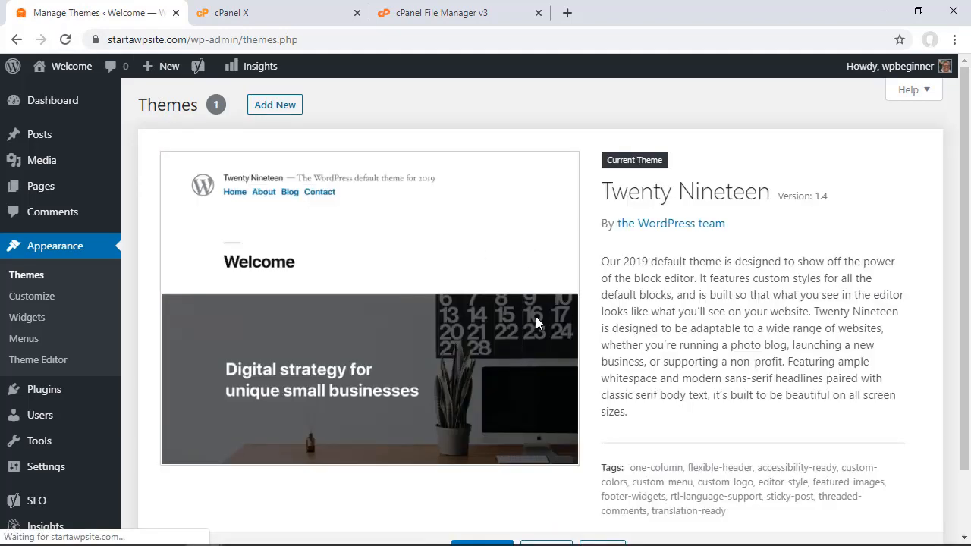
mouse_move(127, 294)
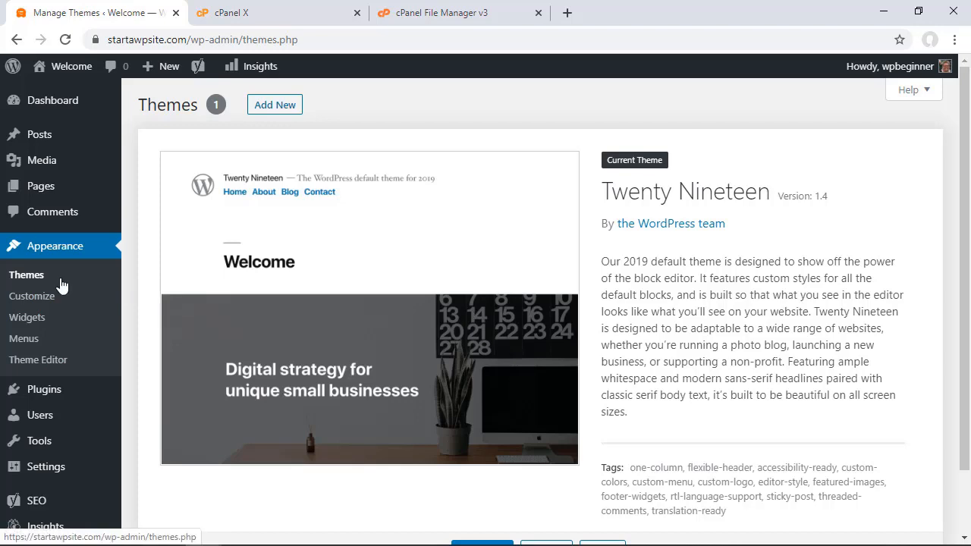
- Go to Add New themes and search the directory for 'twenty'
left_click(275, 104)
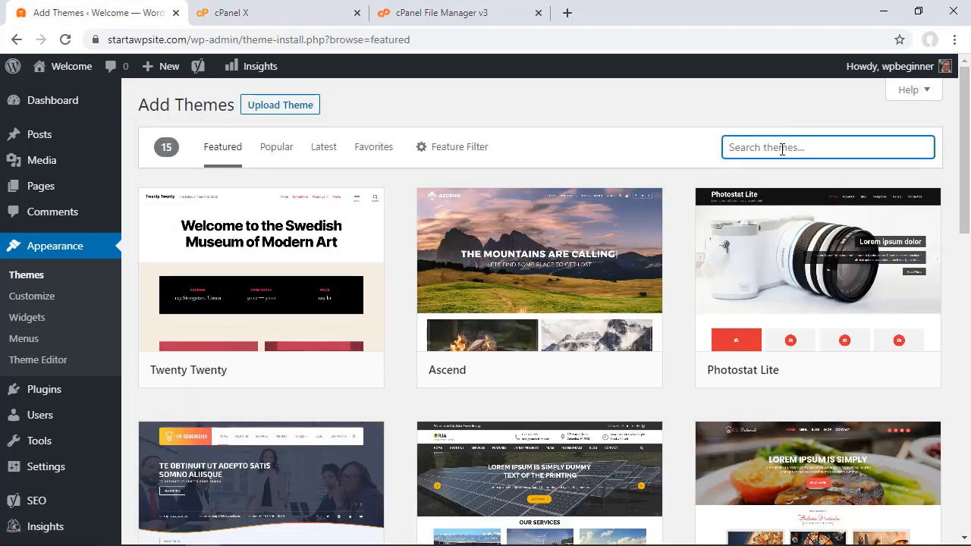
type("t")
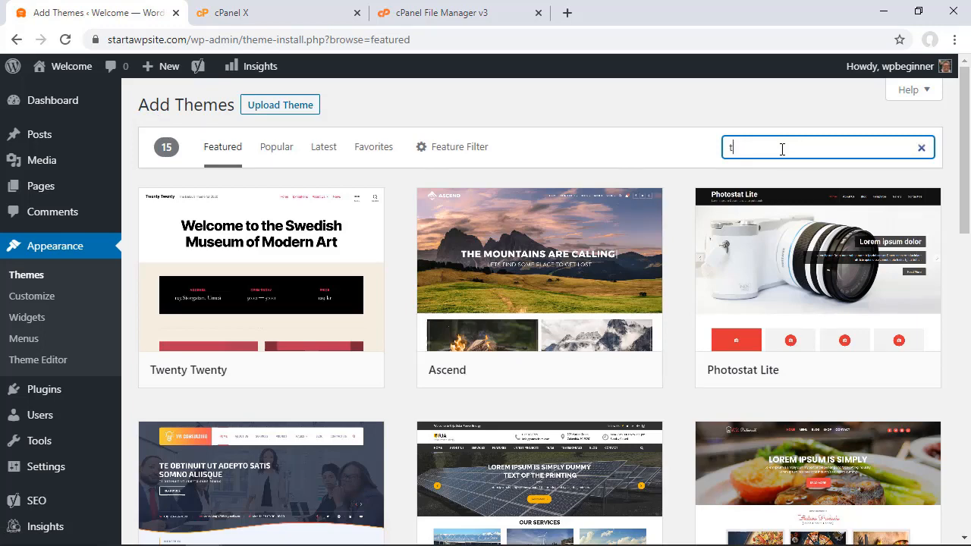
type("twenty")
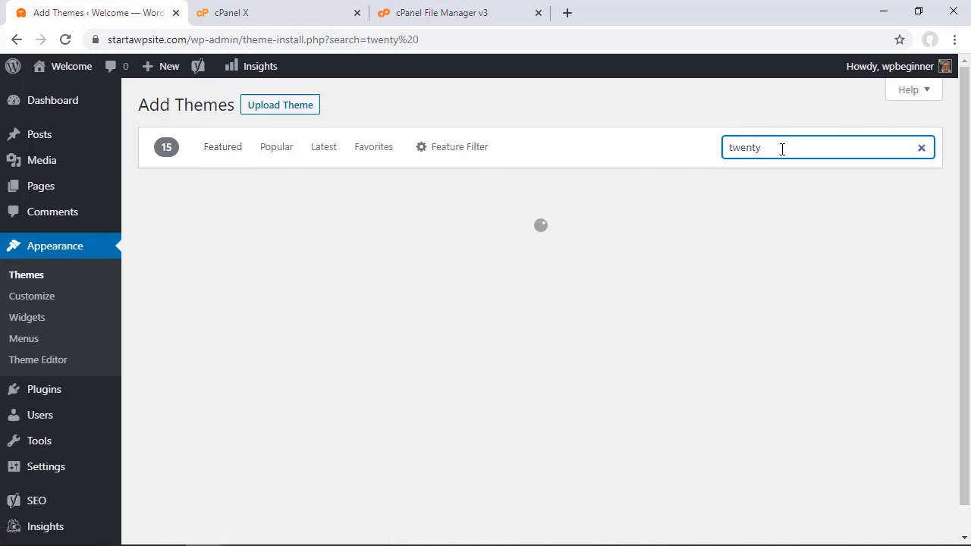